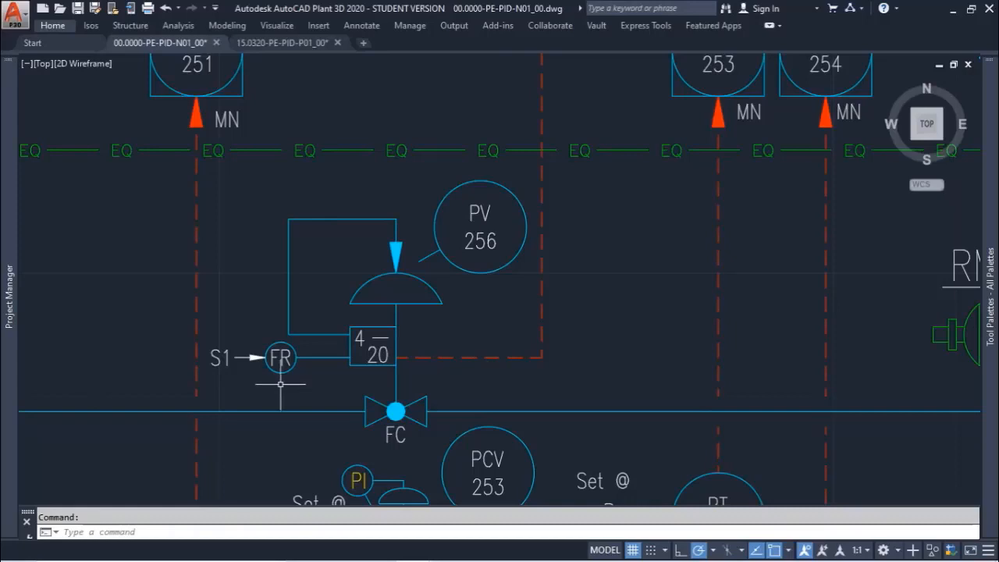
{"action": "mouse_move", "coordinate": [234, 359]}
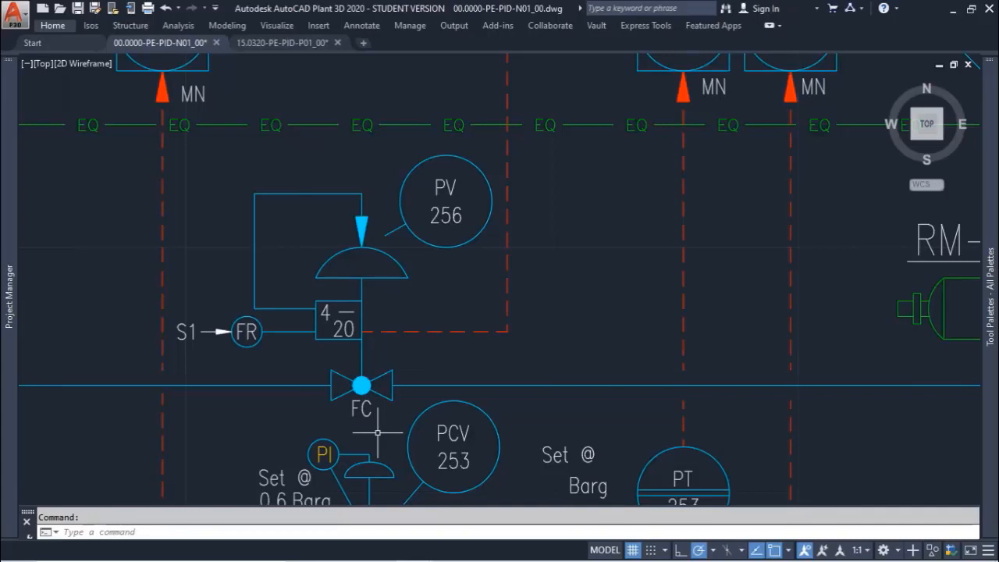
{"action": "mouse_move", "coordinate": [350, 377]}
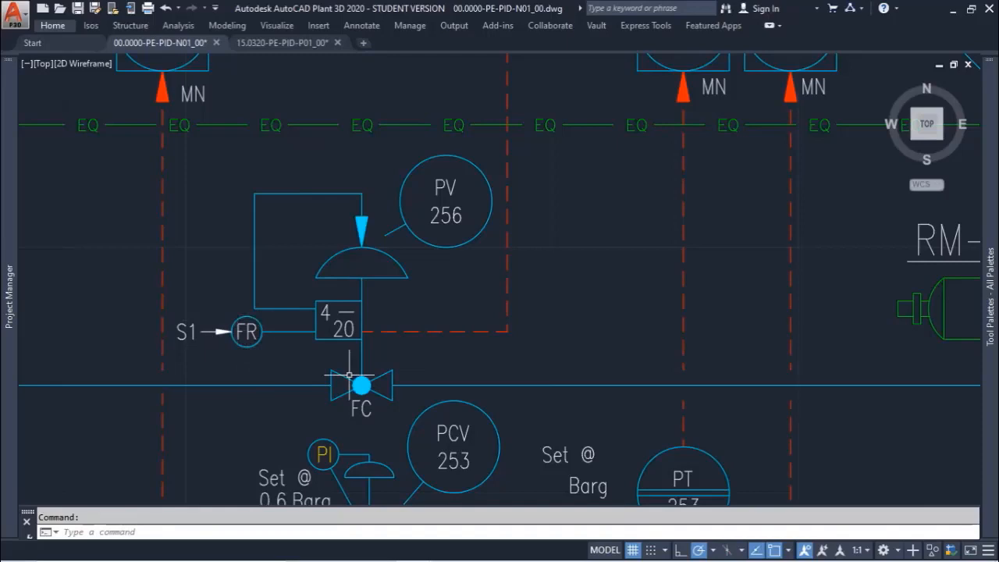
{"action": "mouse_move", "coordinate": [449, 365]}
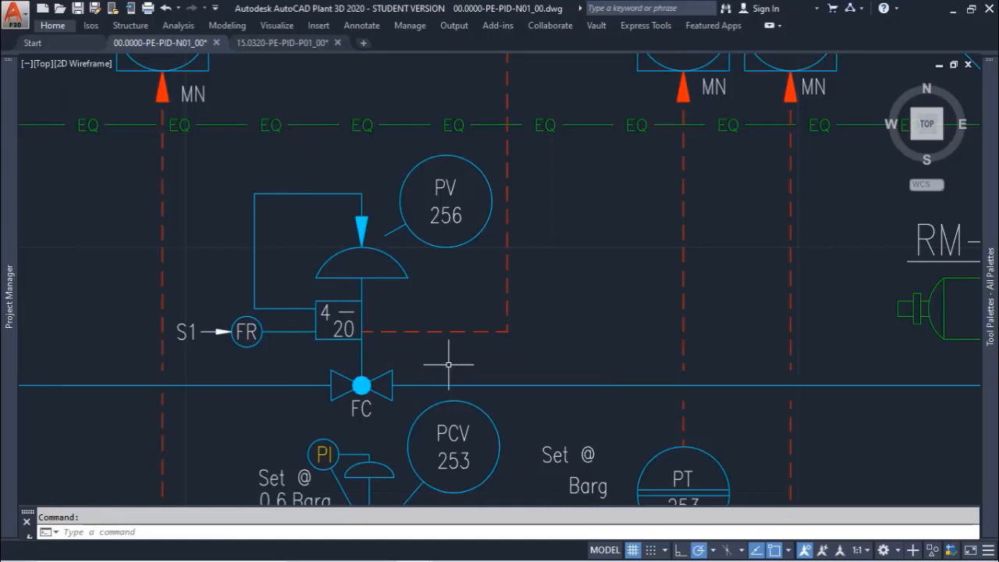
{"action": "mouse_move", "coordinate": [444, 353]}
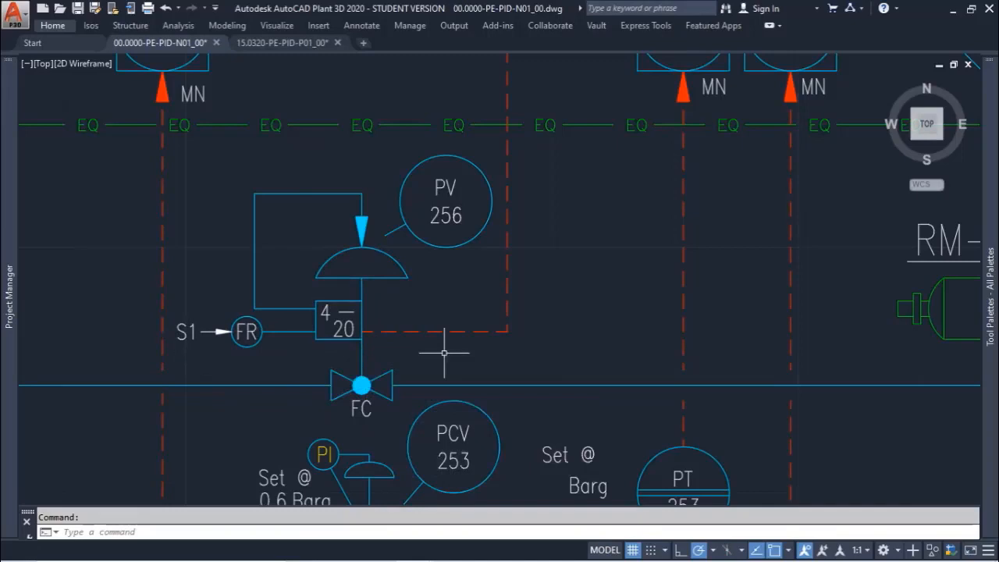
- Switch to the 15.0320-PE-PID-P01 drawing showing the simpler TV 400 control valve loop
{"action": "left_click", "coordinate": [281, 42]}
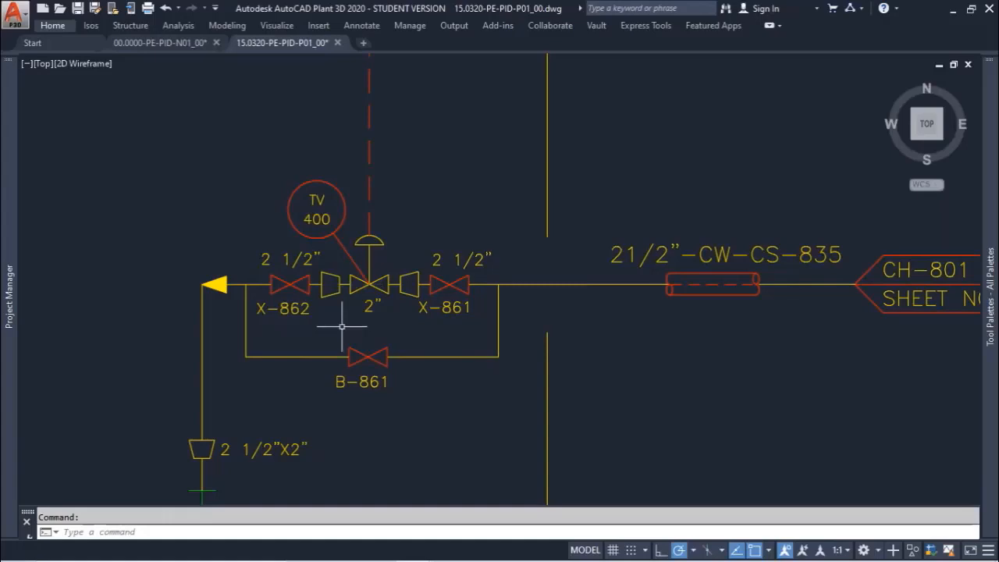
{"action": "mouse_move", "coordinate": [376, 322]}
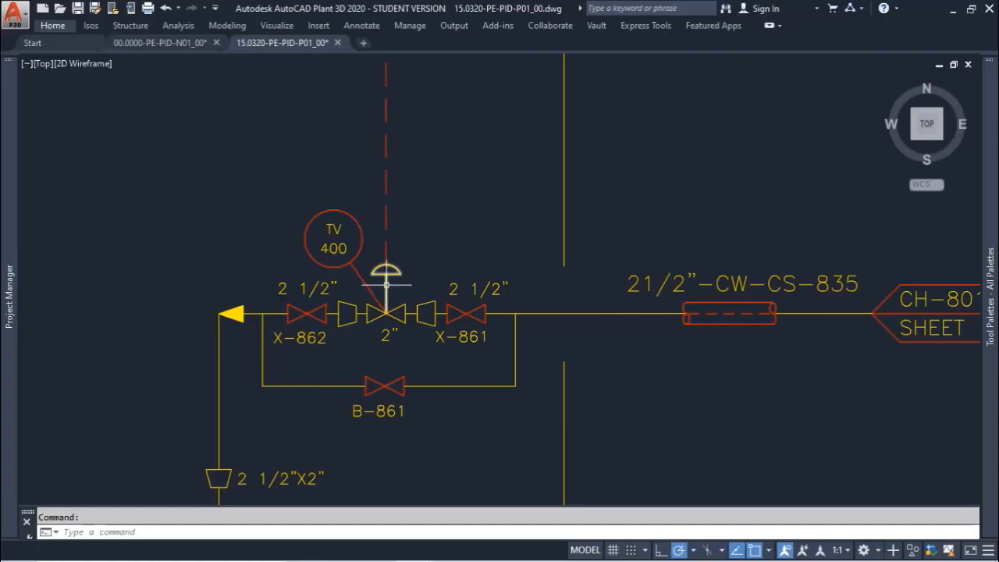
{"action": "mouse_move", "coordinate": [398, 275]}
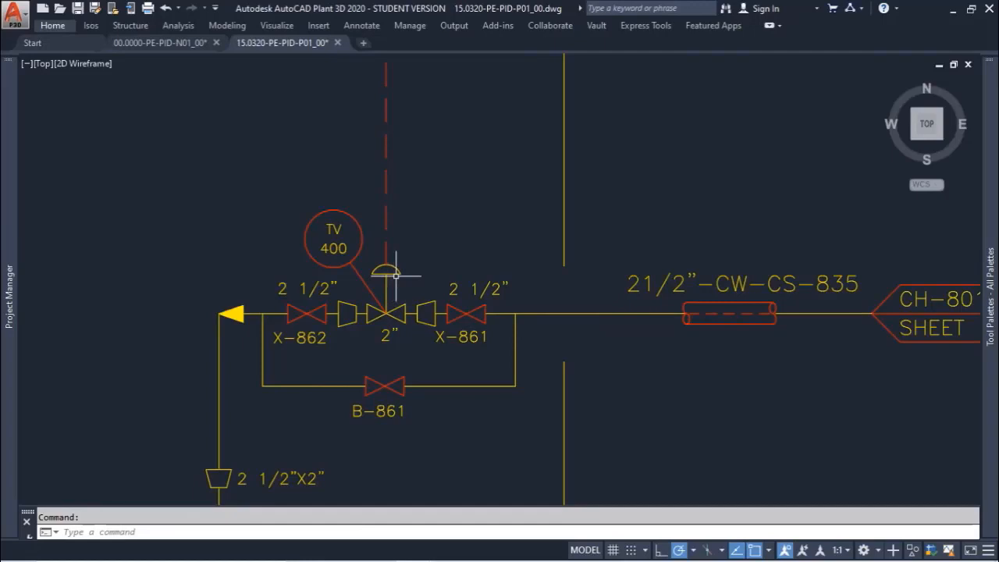
{"action": "mouse_move", "coordinate": [451, 232]}
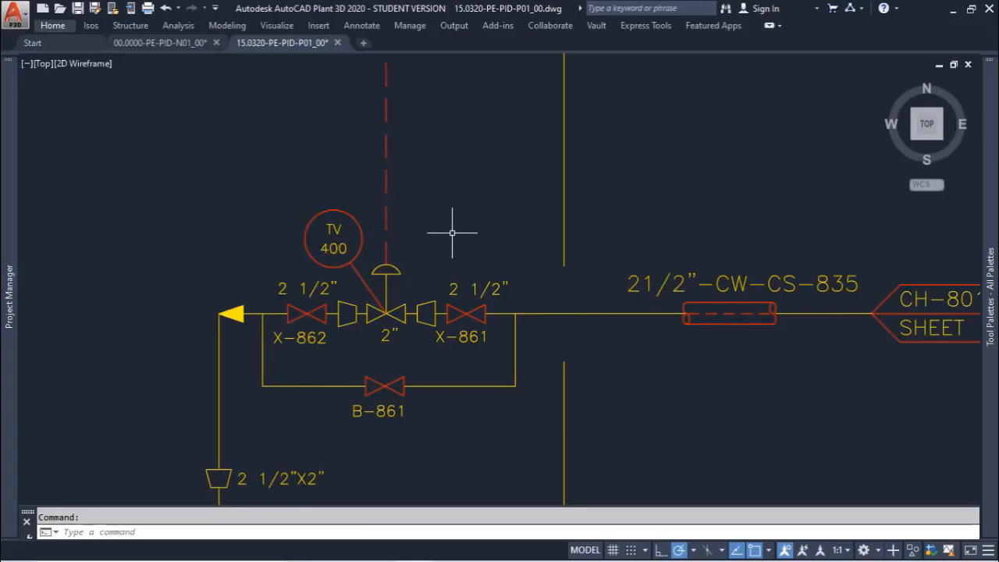
{"action": "mouse_move", "coordinate": [440, 252]}
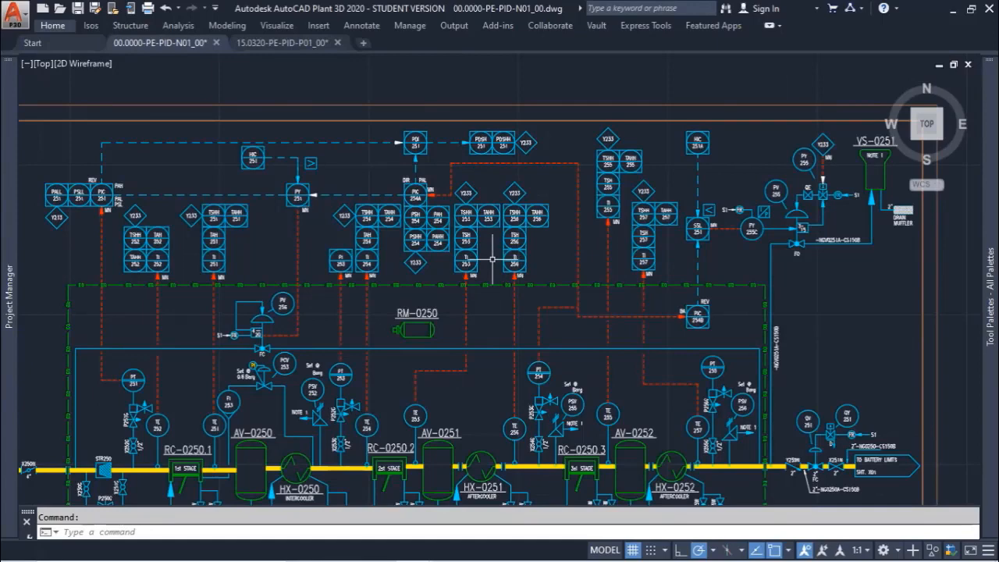
{"action": "left_click", "coordinate": [278, 42]}
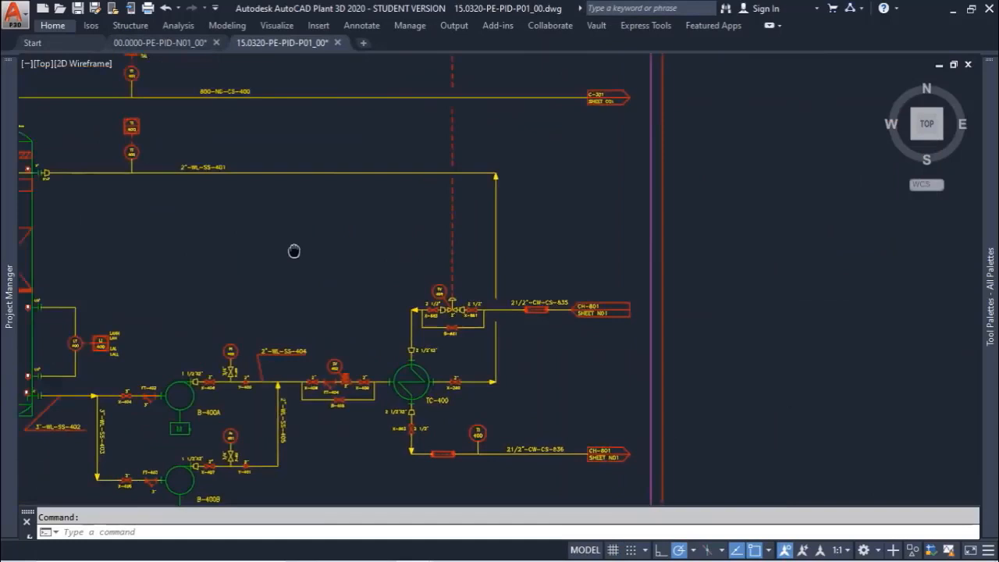